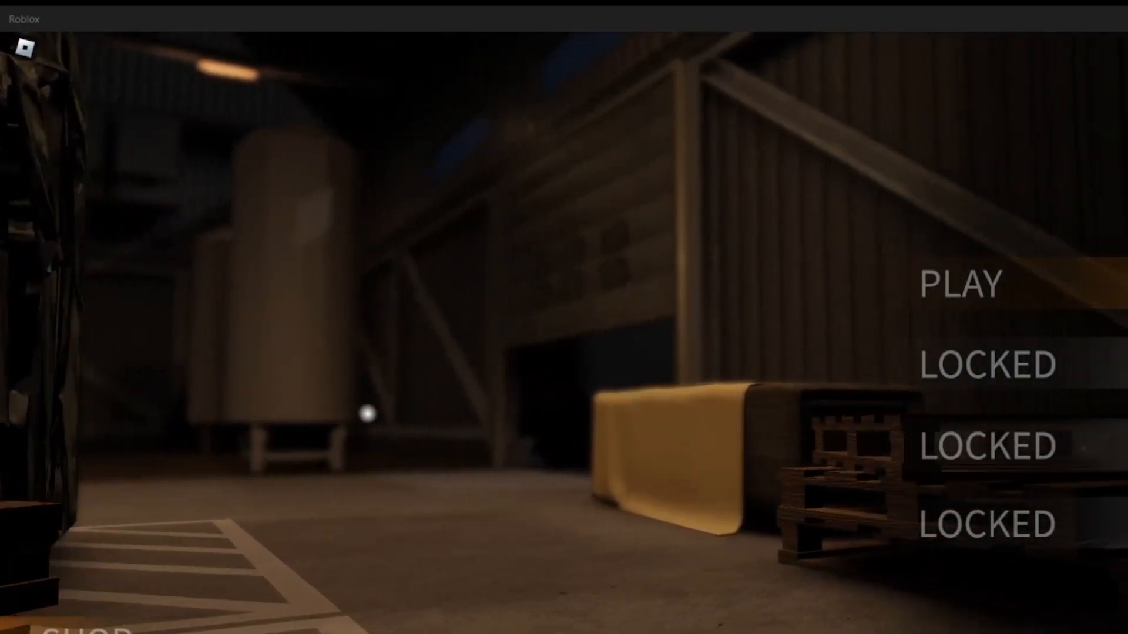
Step: Start the night from the main menu via PLAY, leading into the camera feed
click(958, 283)
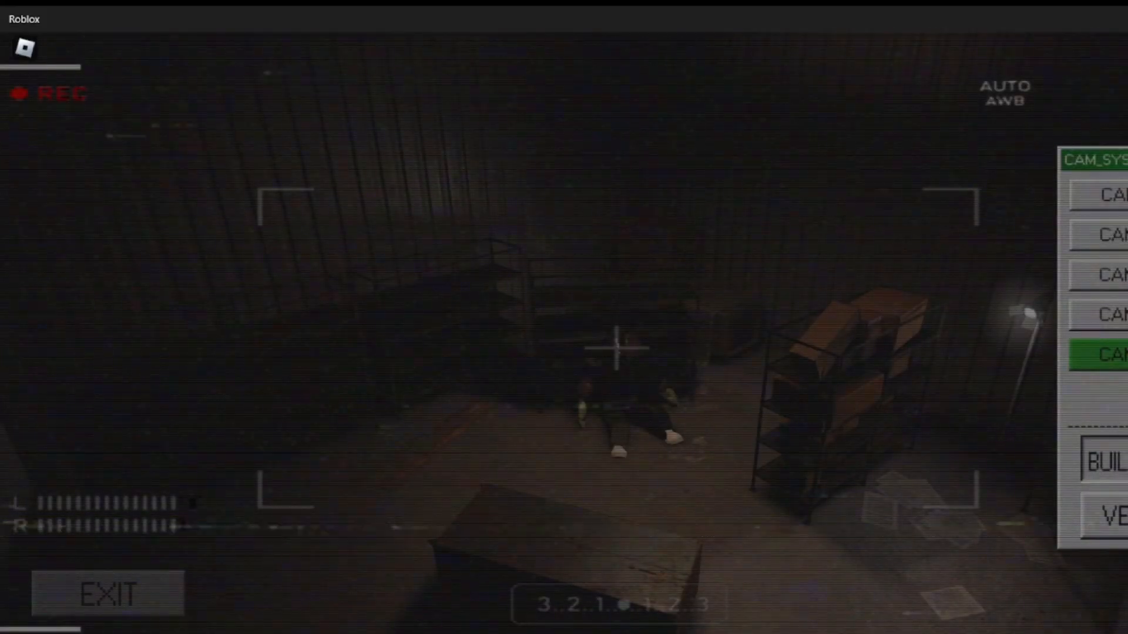
Step: Leave the camera feed, switch to CAM 2, then head toward the Management Panel
click(1107, 274)
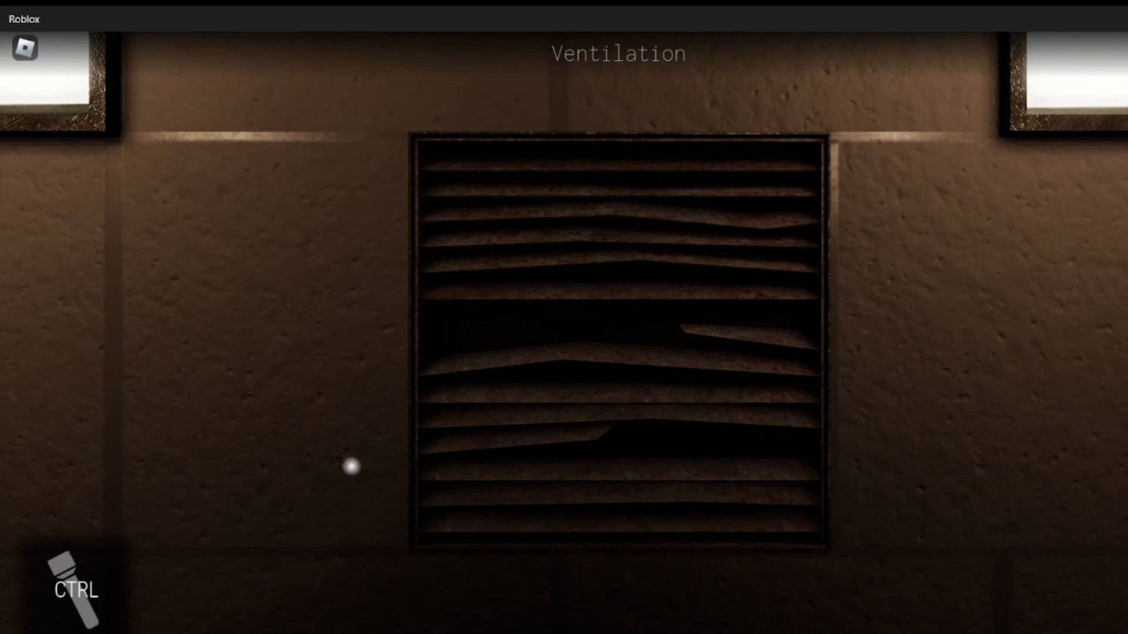
mouse_move(916, 489)
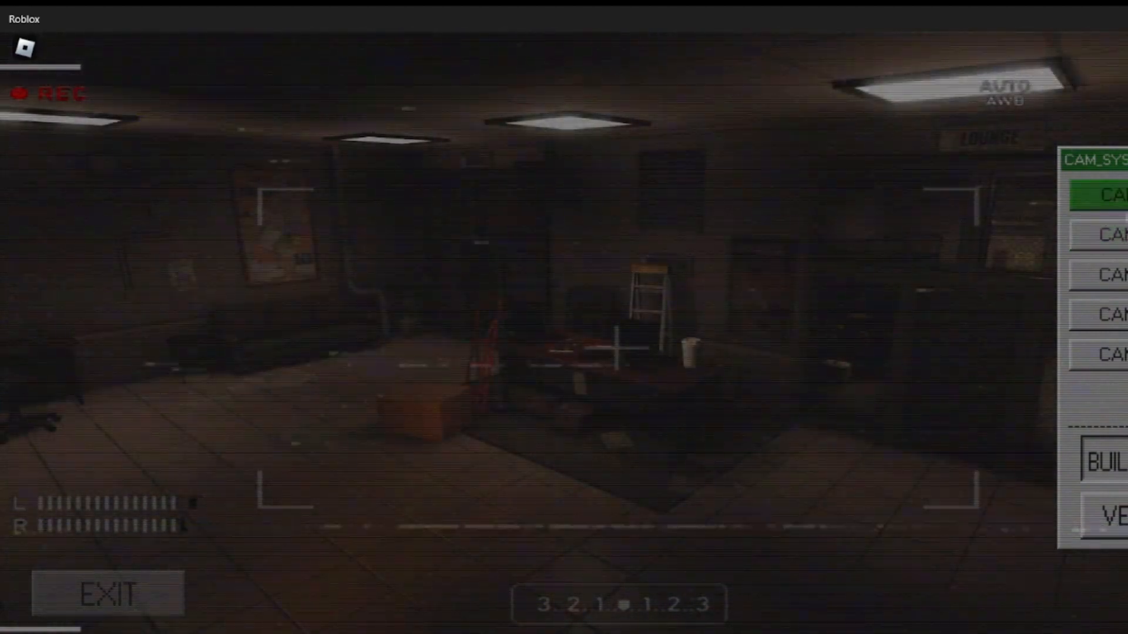
click(1104, 235)
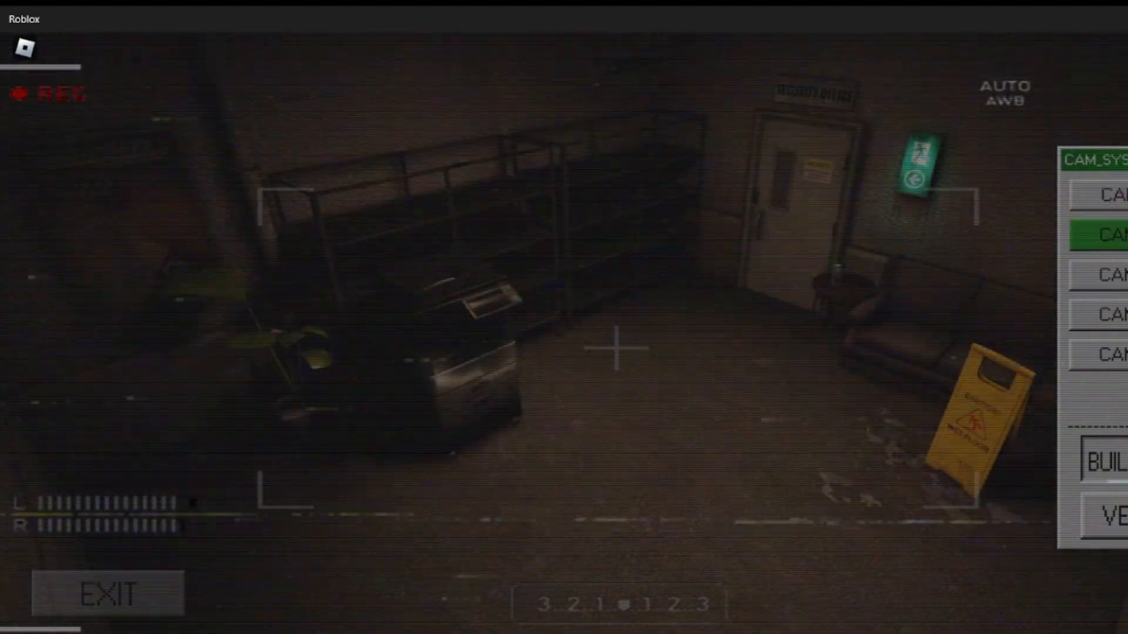
click(107, 594)
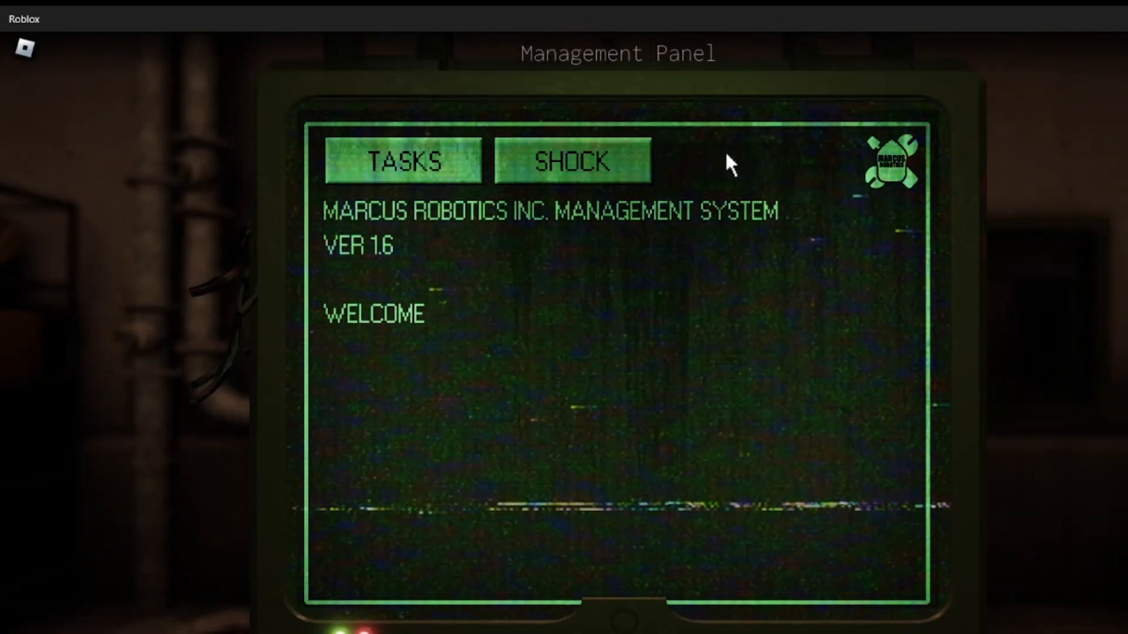
Step: Review the TASKS list and SHOCK charge, returning to TASKS with printing underway
click(403, 161)
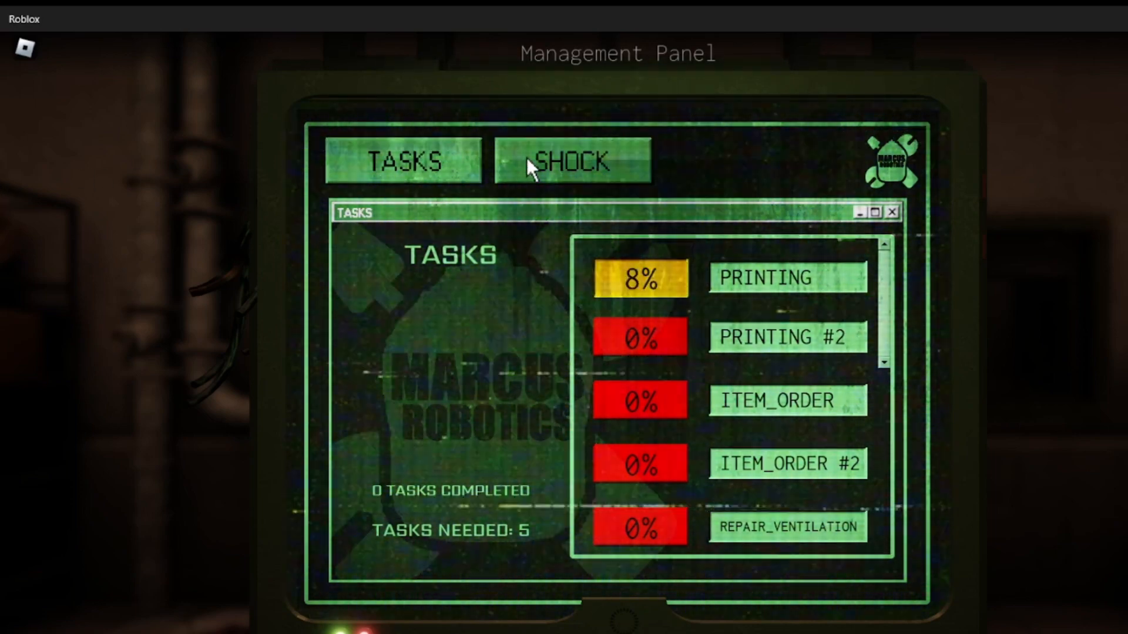
click(572, 161)
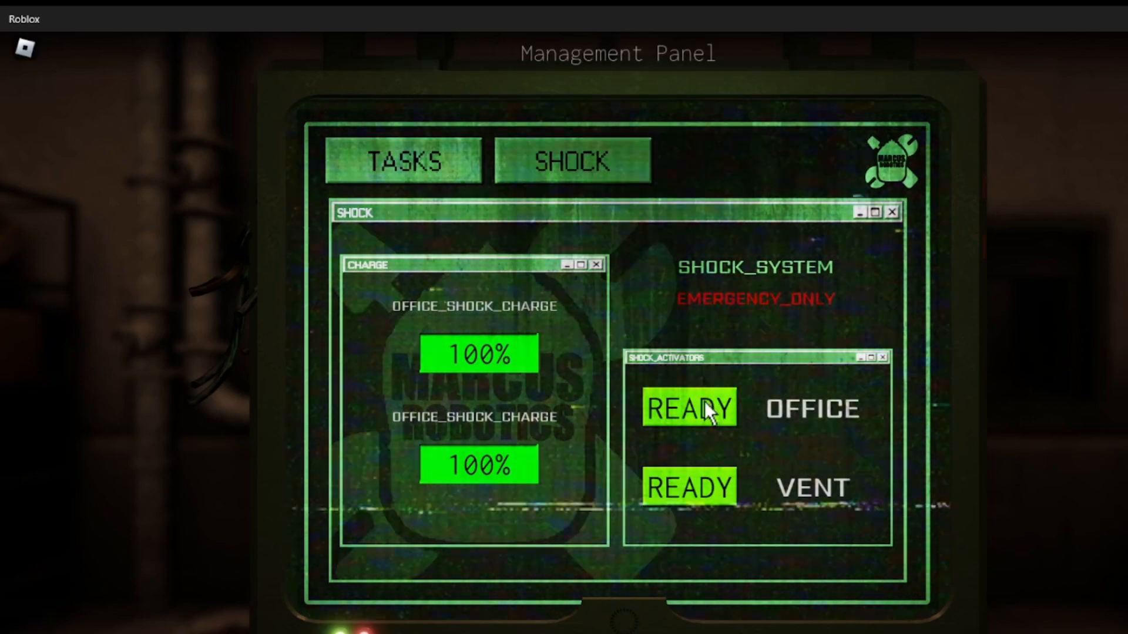
click(403, 160)
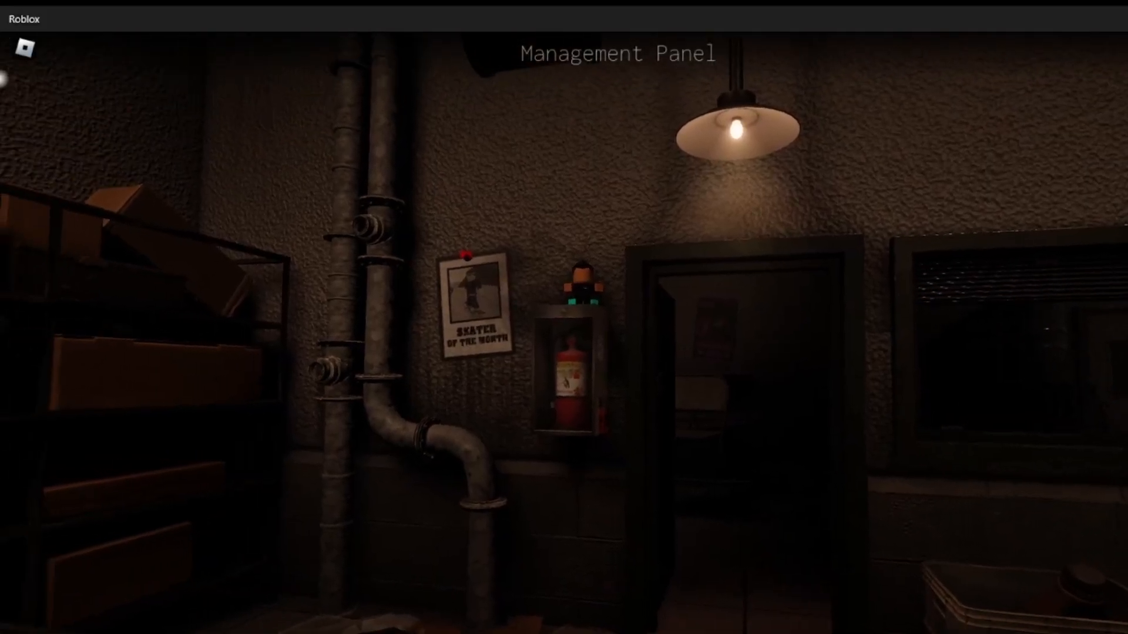
mouse_move(564, 317)
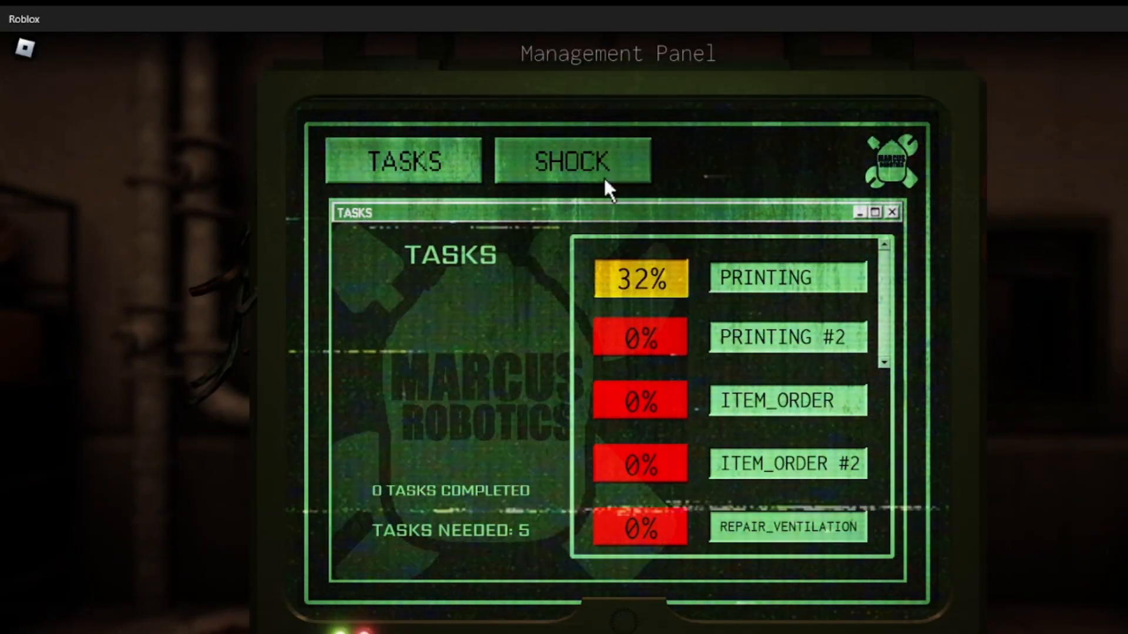
Step: Fire the OFFICE shock from the shock panel and return to TASKS while it recharges
click(571, 160)
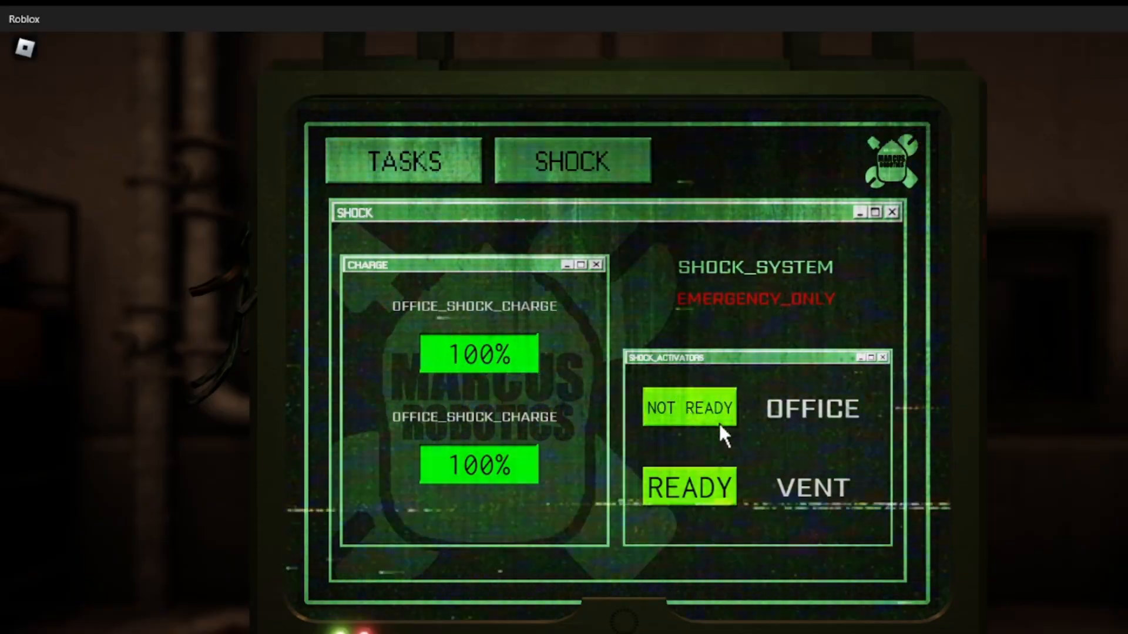
click(689, 408)
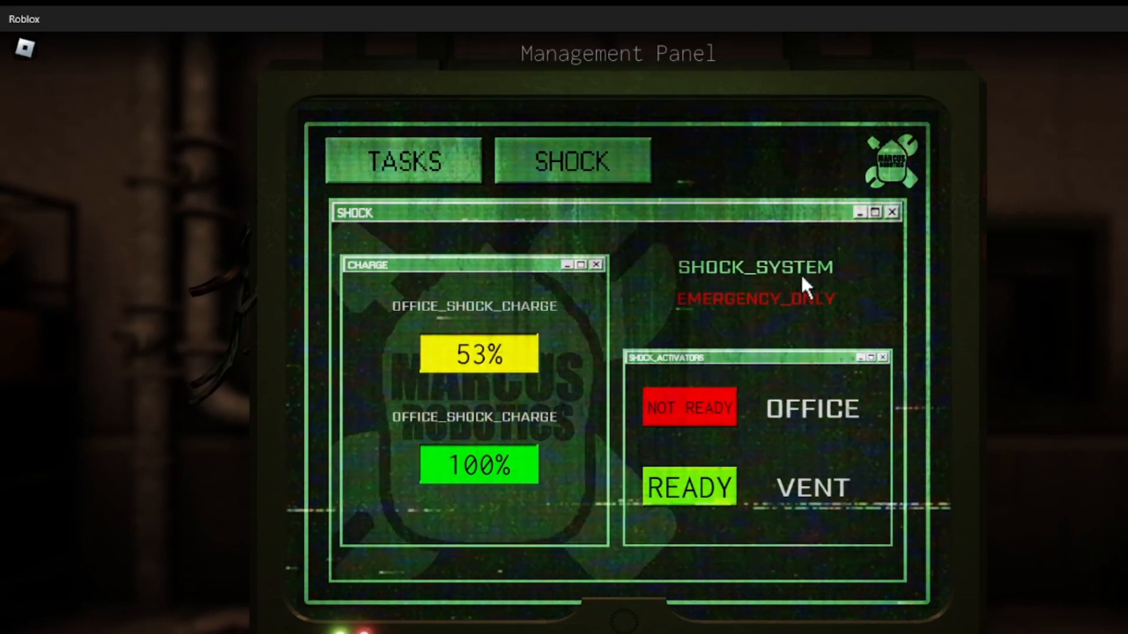
click(403, 161)
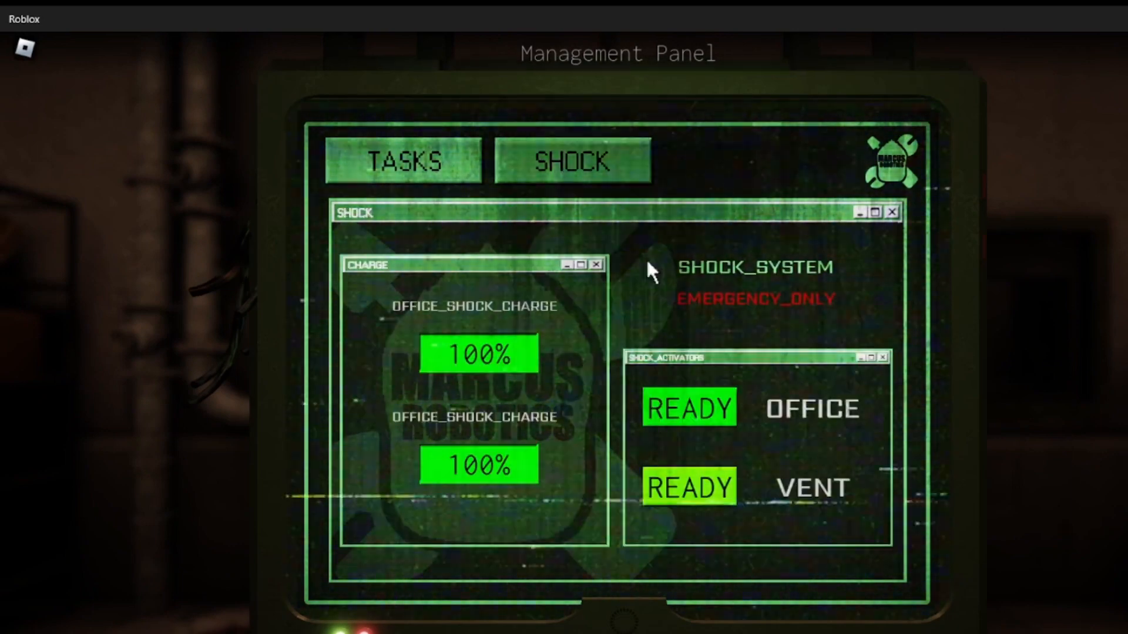
Step: Watch PRINTING reach 100% on TASKS, glance at SHOCK, then return before Marcus attacks
click(404, 161)
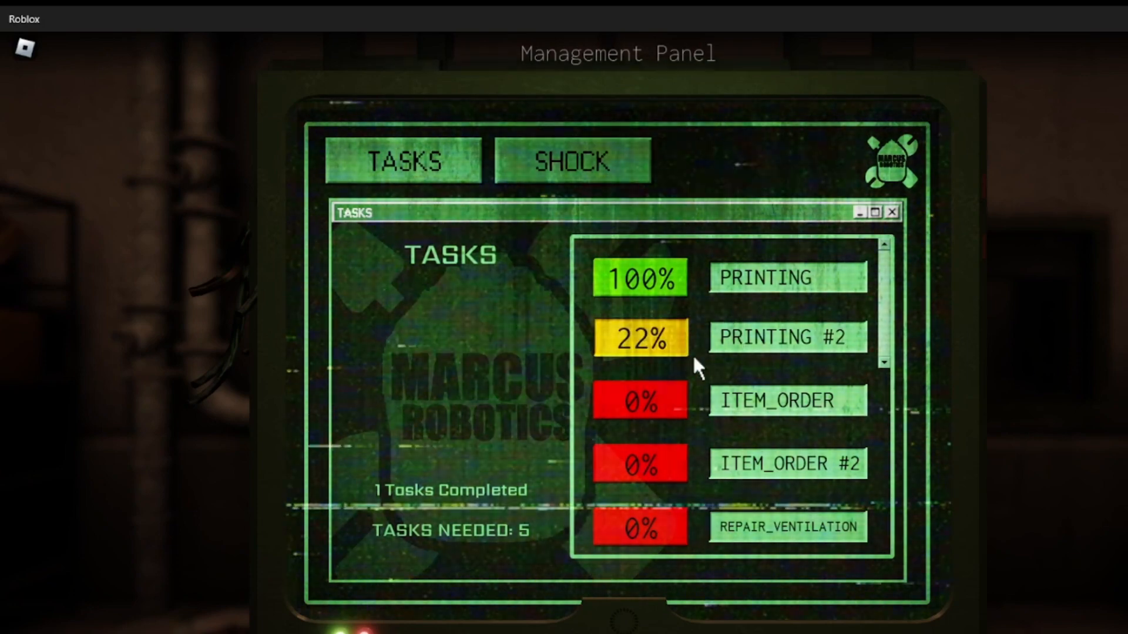
click(572, 161)
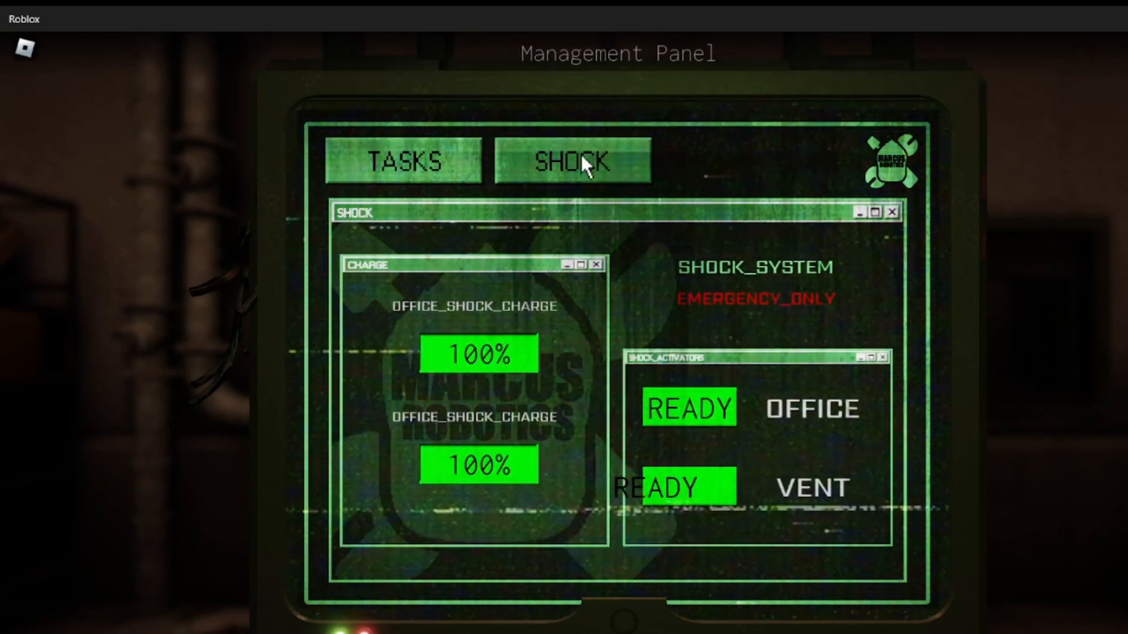
click(403, 160)
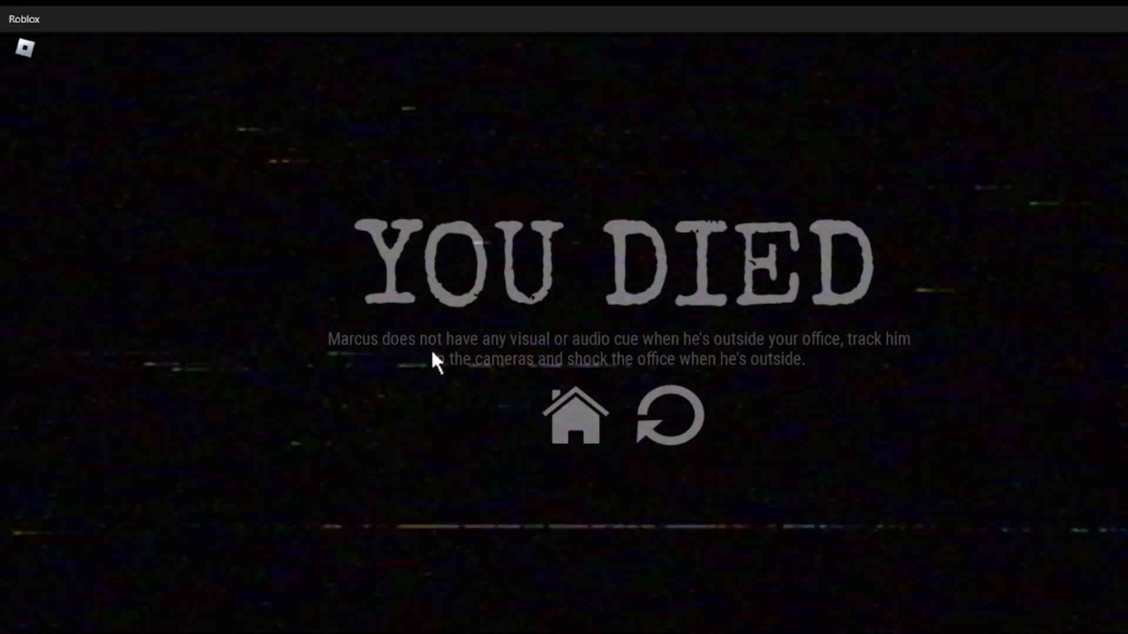
mouse_move(521, 380)
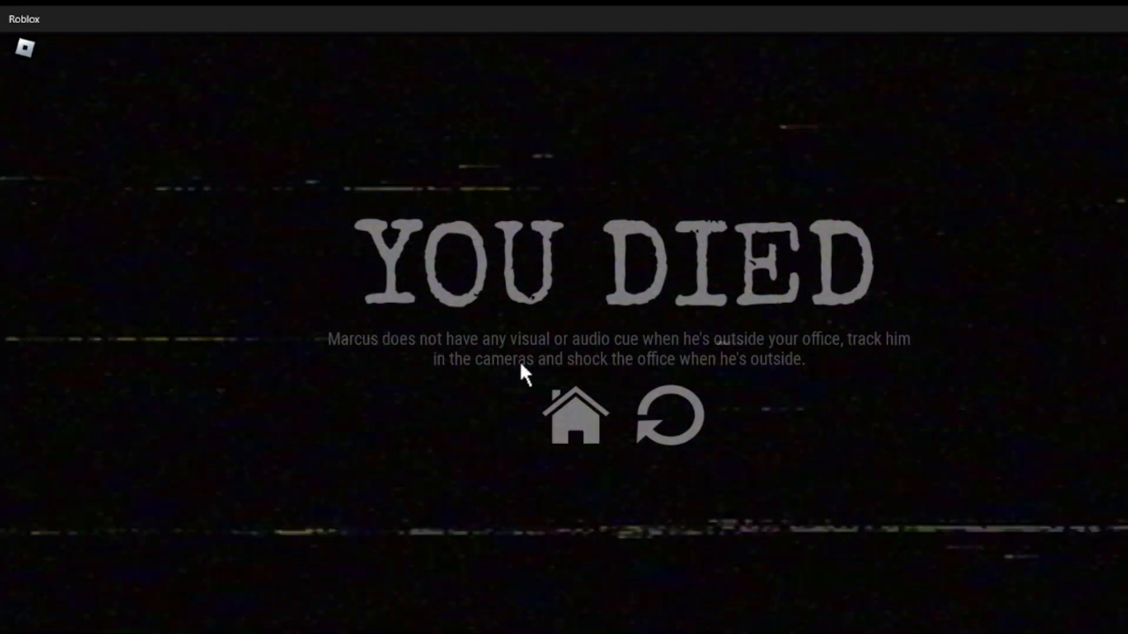
mouse_move(557, 395)
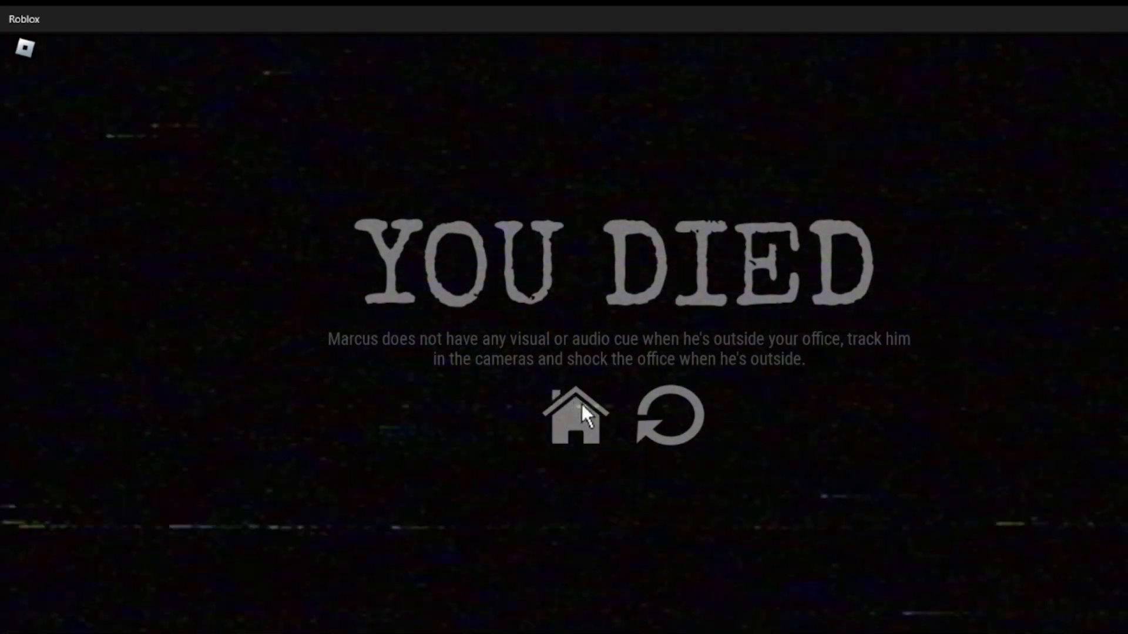
mouse_move(627, 430)
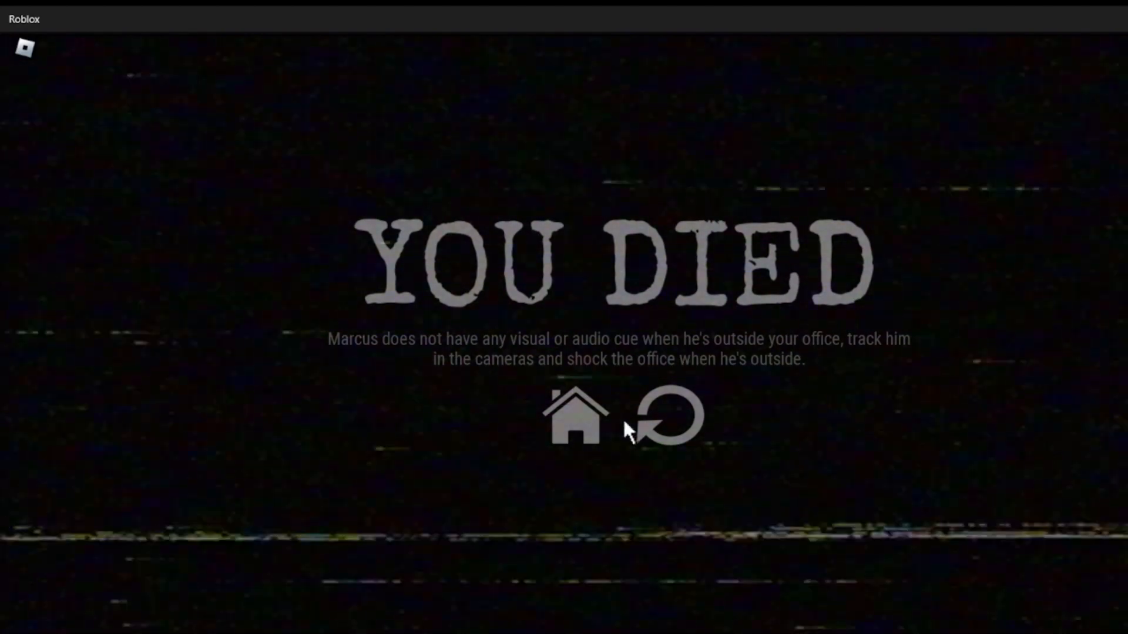
mouse_move(586, 427)
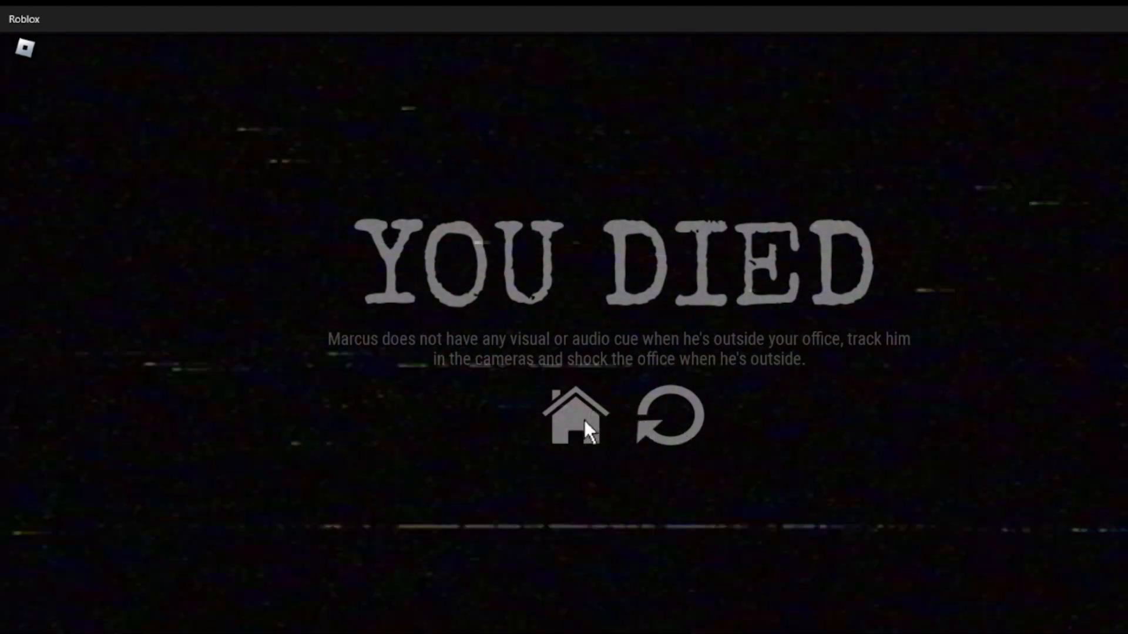
mouse_move(774, 444)
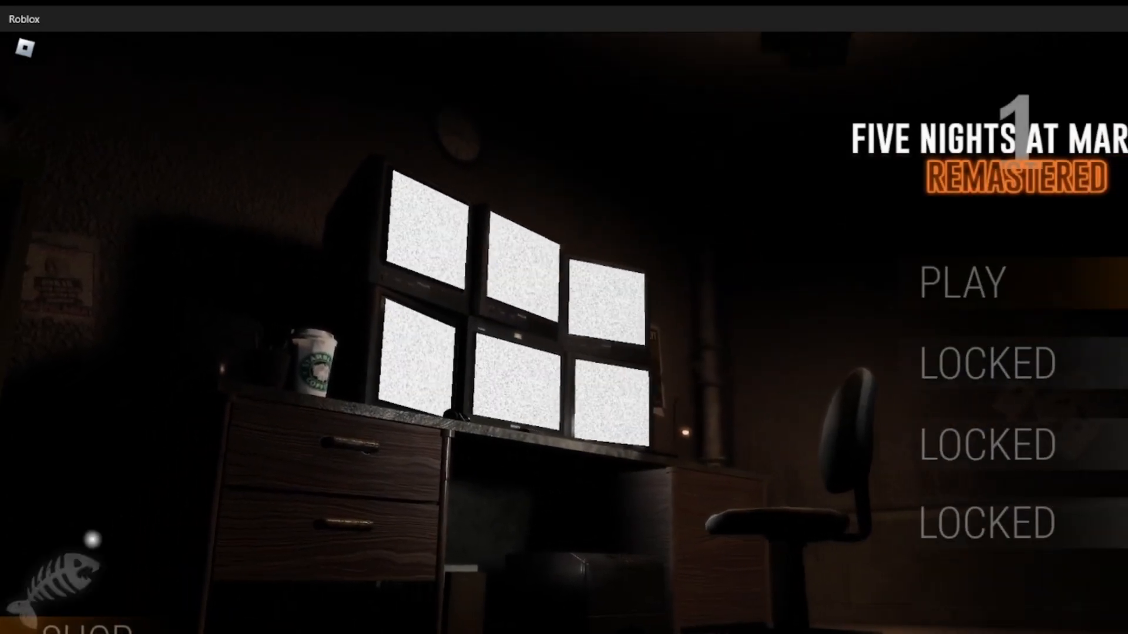
Step: Open the SHOP from the main menu, showing three purchasable items
click(71, 626)
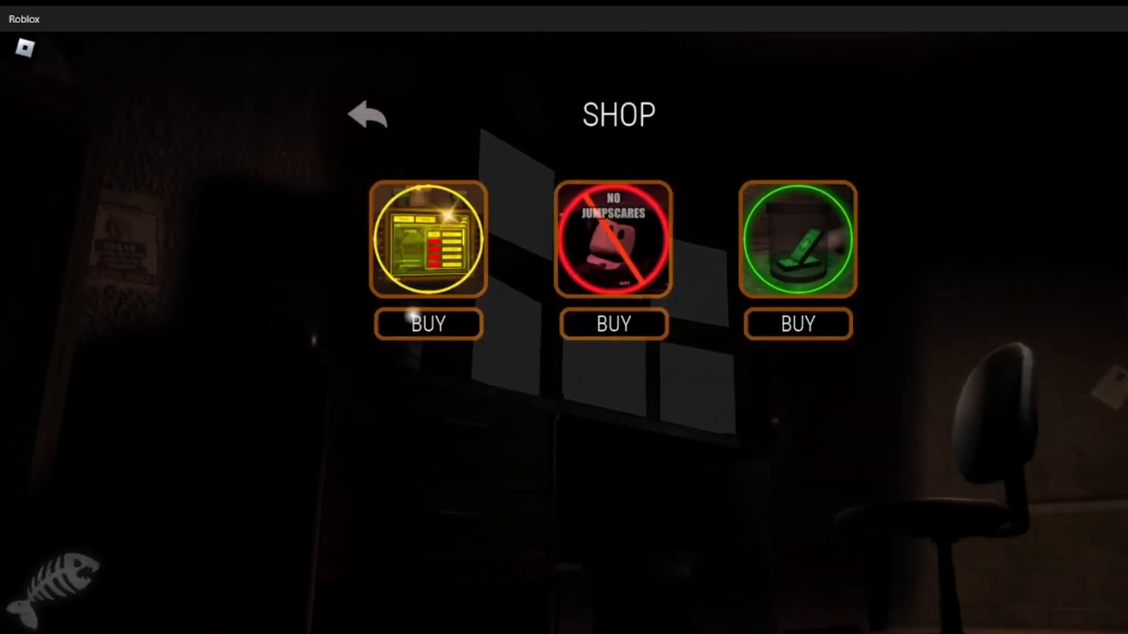